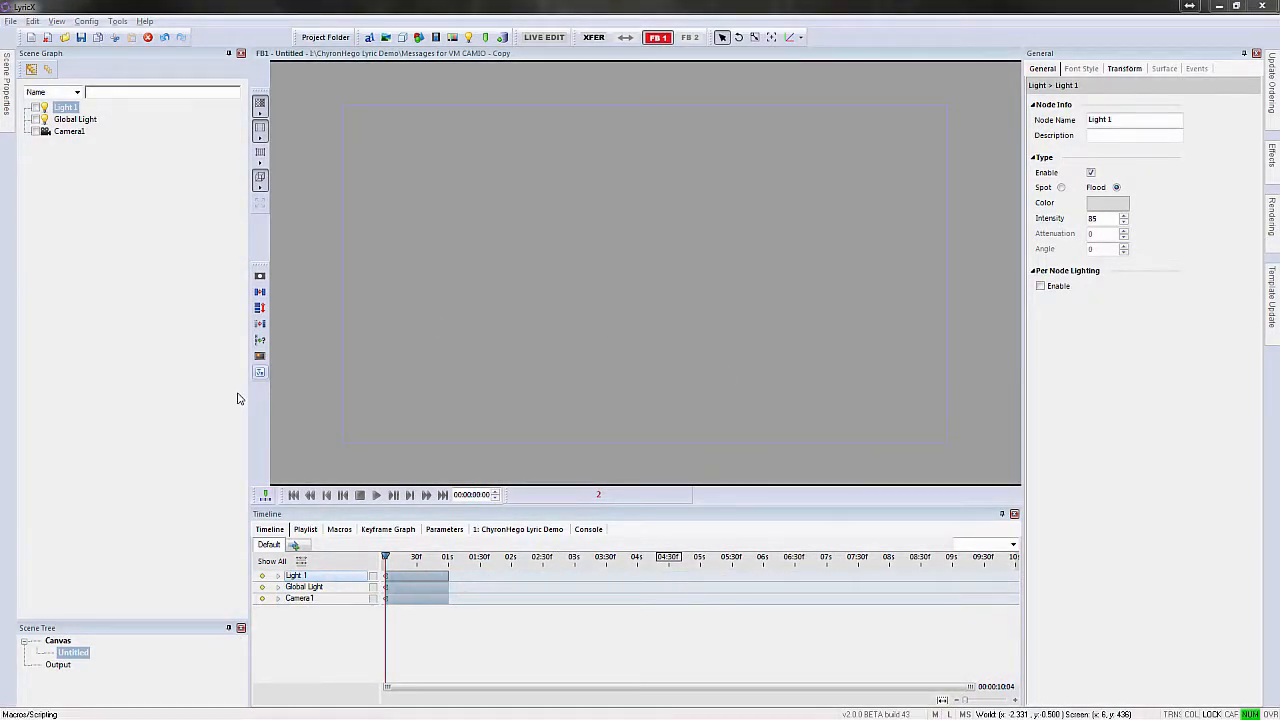
Switch the bottom panel from Timeline to Console.
{"action": "left_click", "coordinate": [588, 528]}
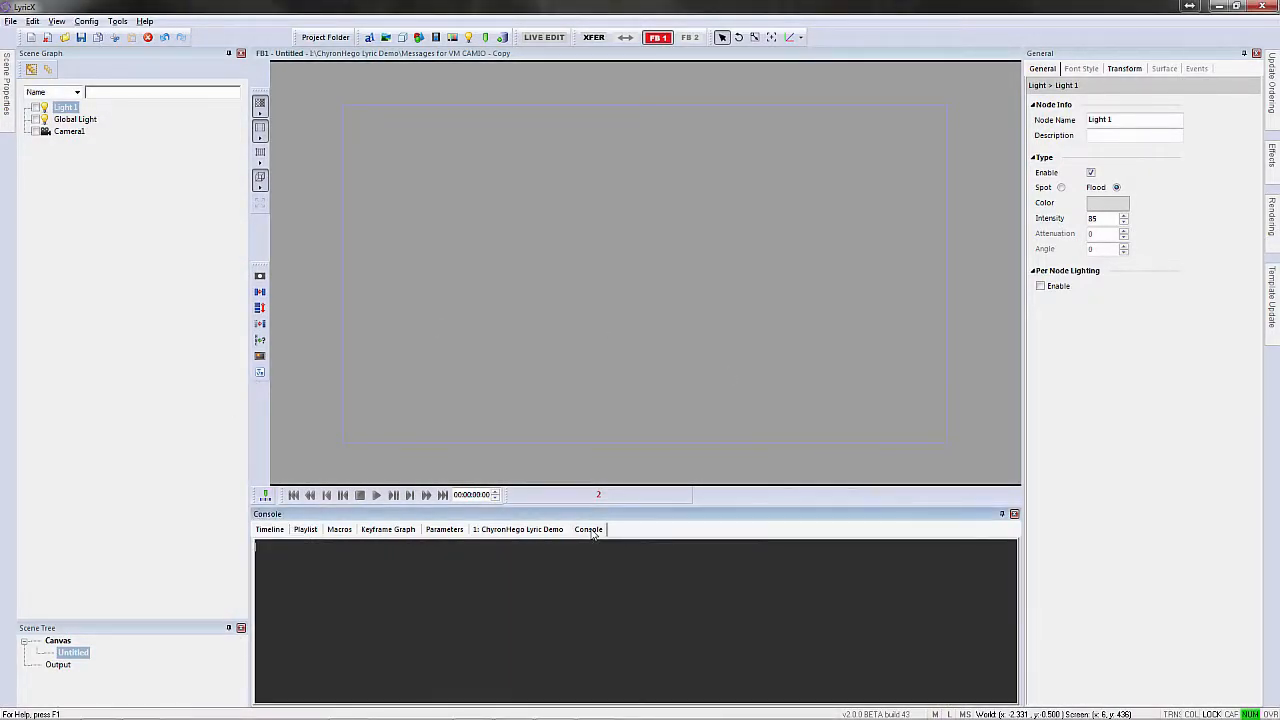
{"action": "mouse_move", "coordinate": [600, 536]}
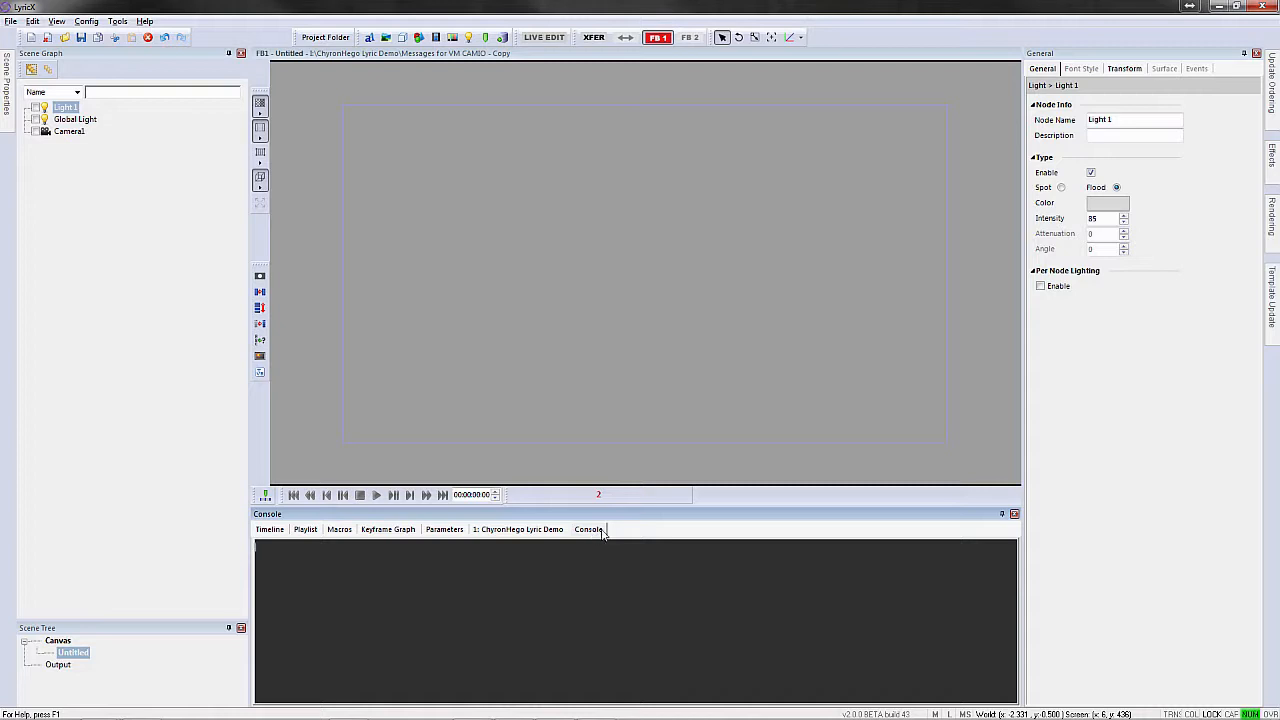
{"action": "mouse_move", "coordinate": [600, 536]}
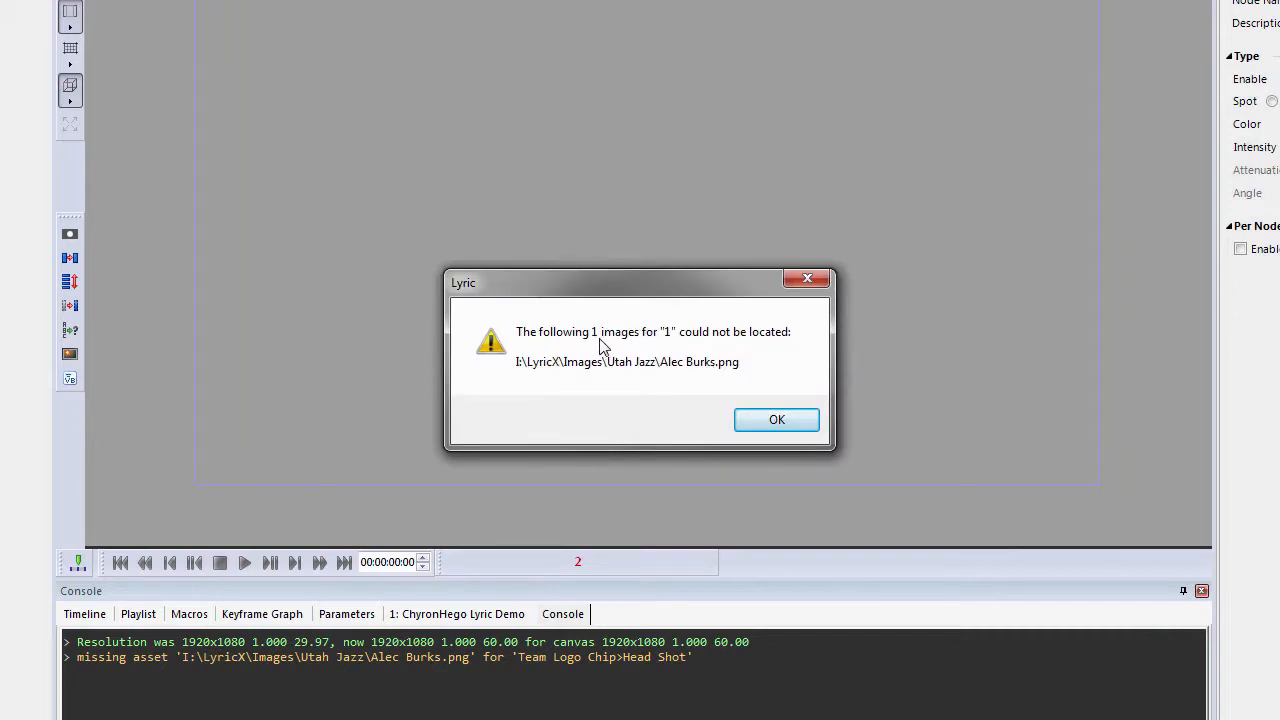
{"action": "mouse_move", "coordinate": [660, 374]}
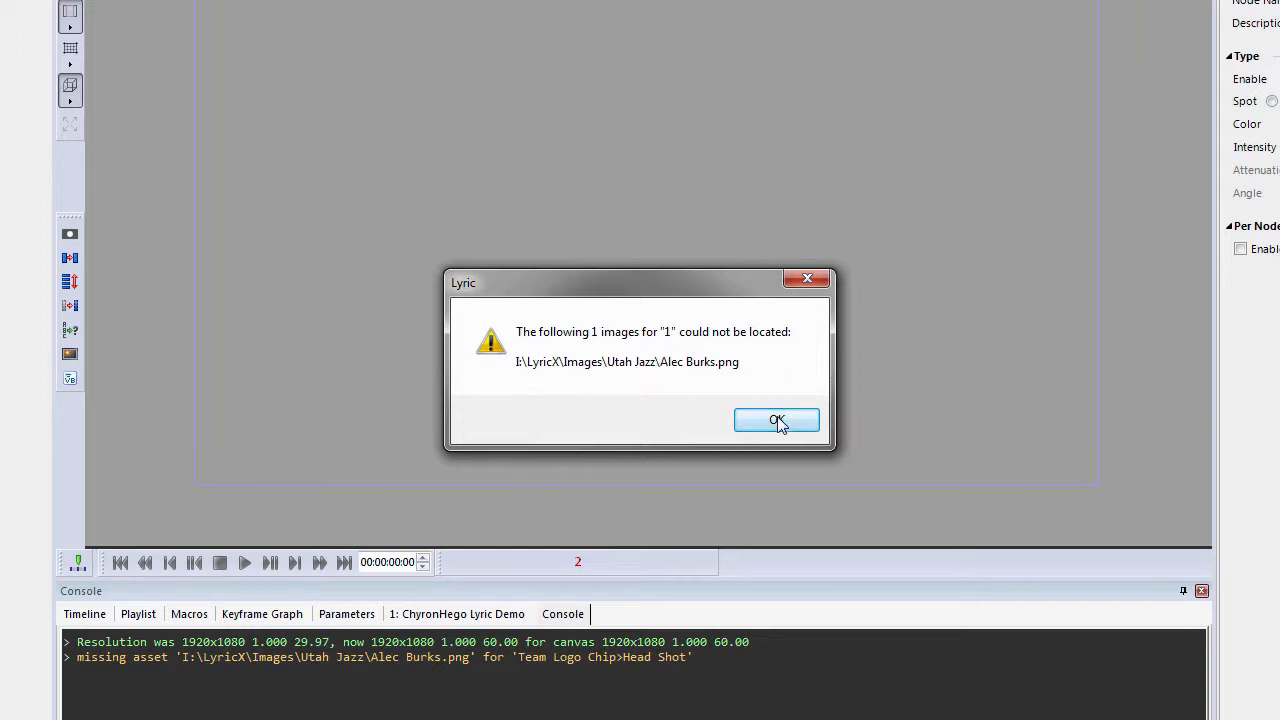
{"action": "mouse_move", "coordinate": [224, 672]}
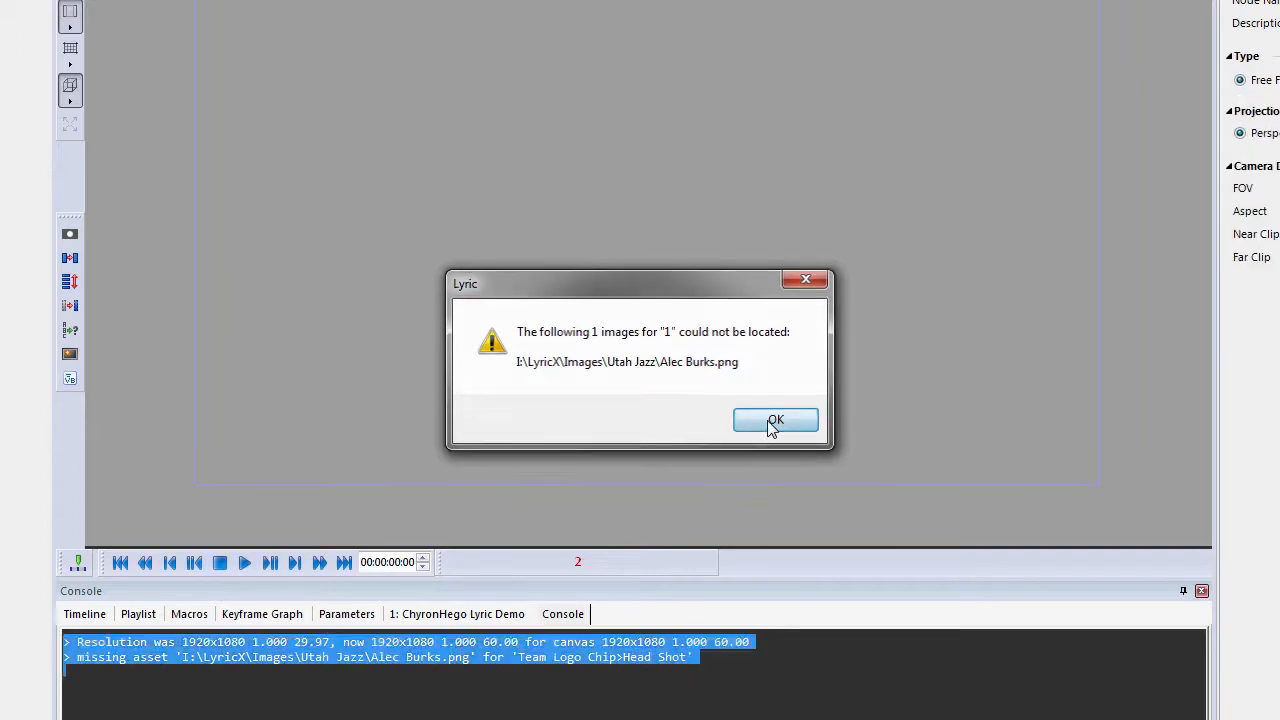
Acknowledge the missing head-shot image warning for the Alec Burks graphic.
{"action": "left_click", "coordinate": [776, 420]}
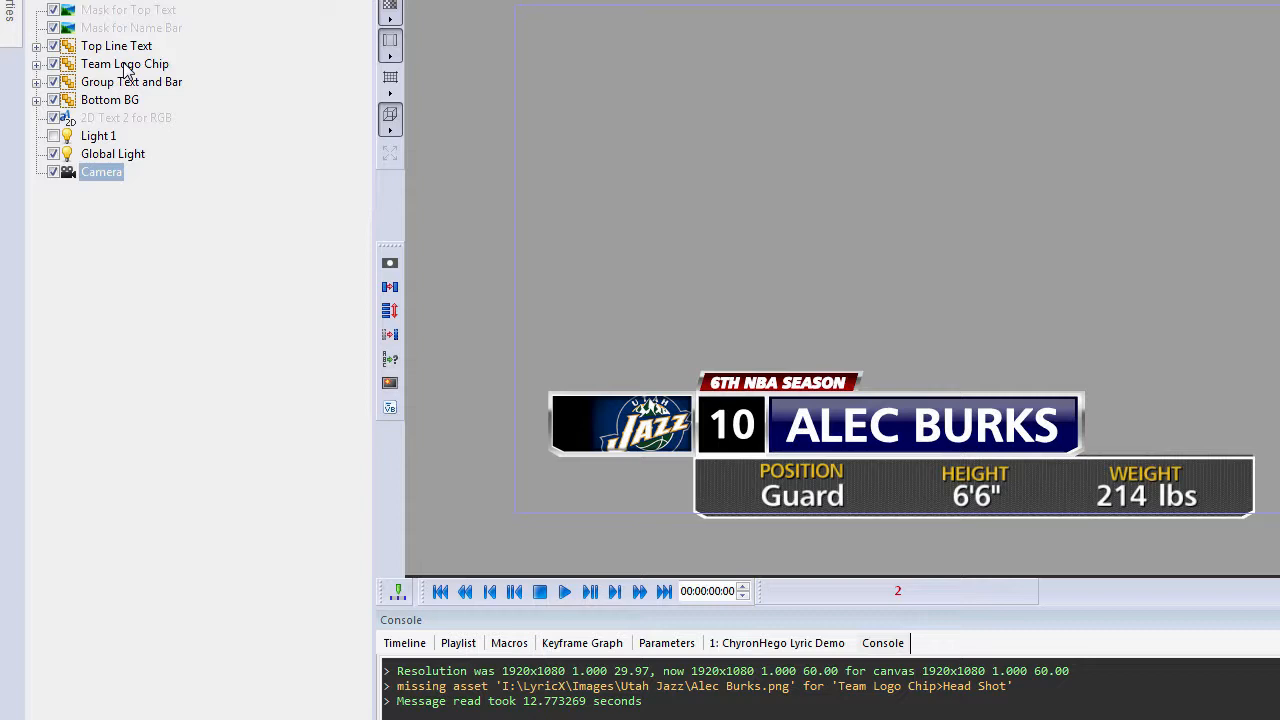
Expand the Team Logo Chip group in the Scene Graph to list Head Shot and its children.
{"action": "left_click", "coordinate": [124, 62]}
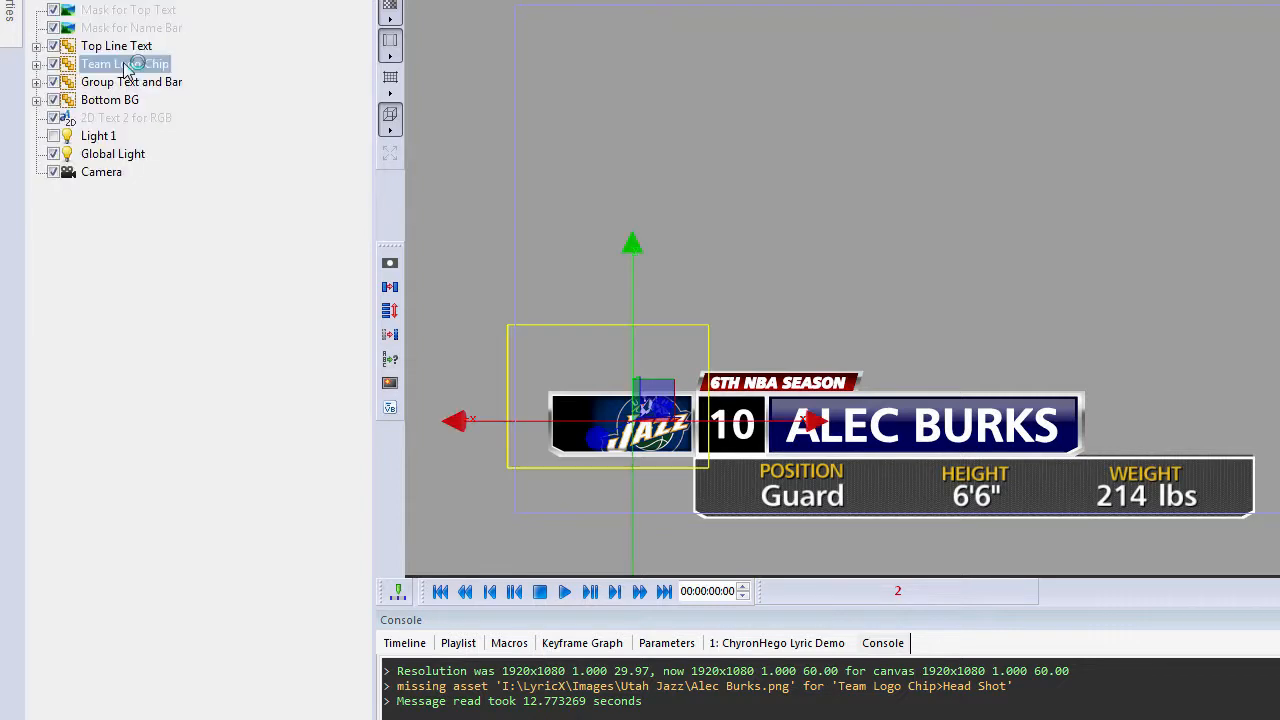
{"action": "left_click", "coordinate": [36, 64]}
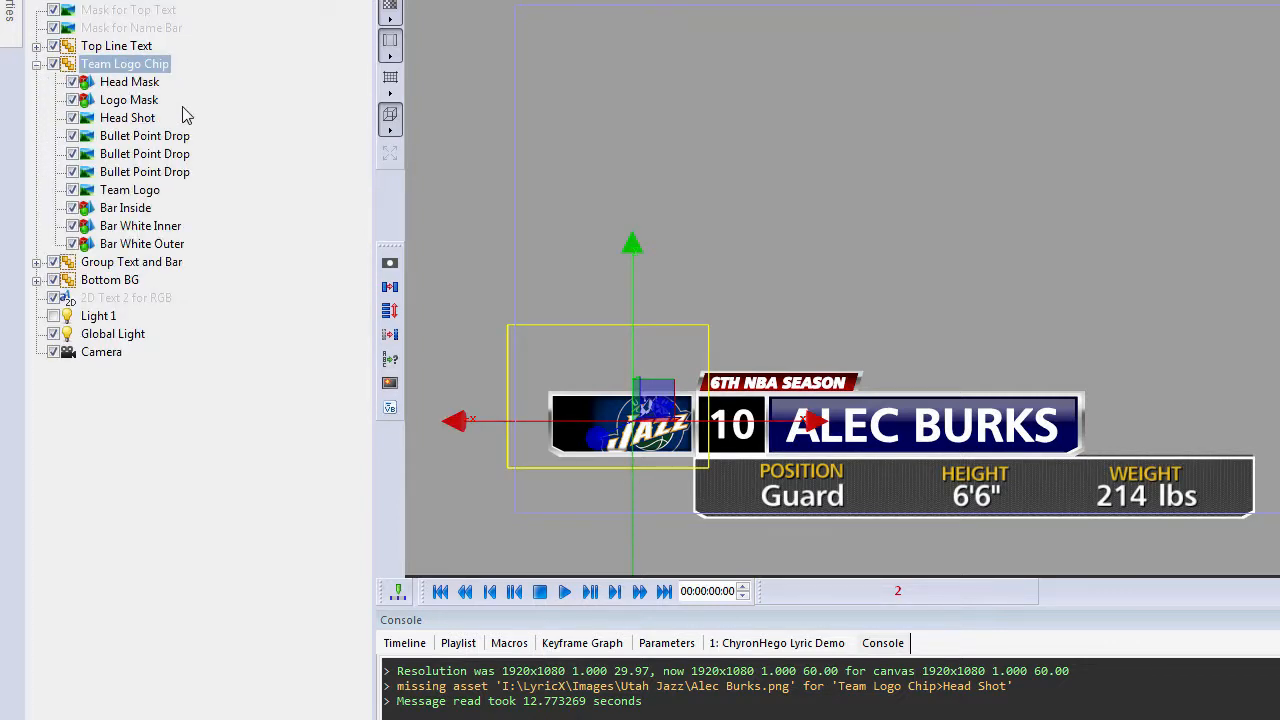
{"action": "mouse_move", "coordinate": [184, 228]}
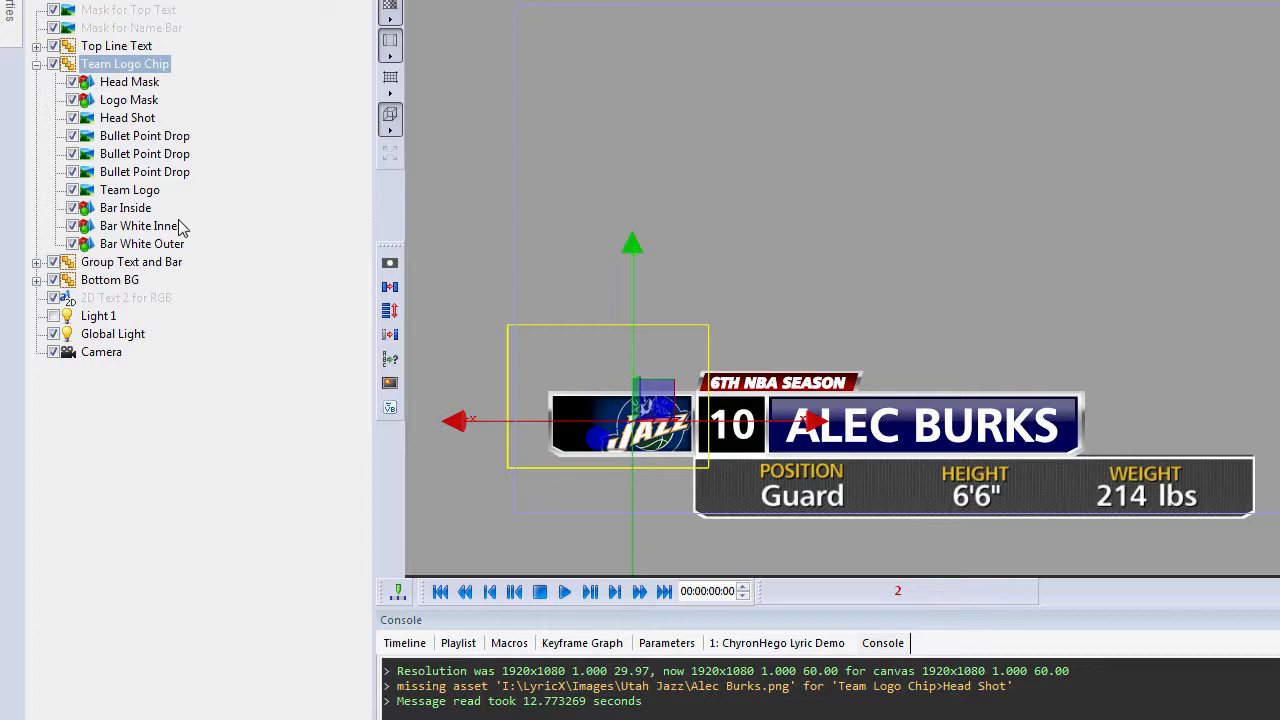
{"action": "left_click", "coordinate": [128, 116]}
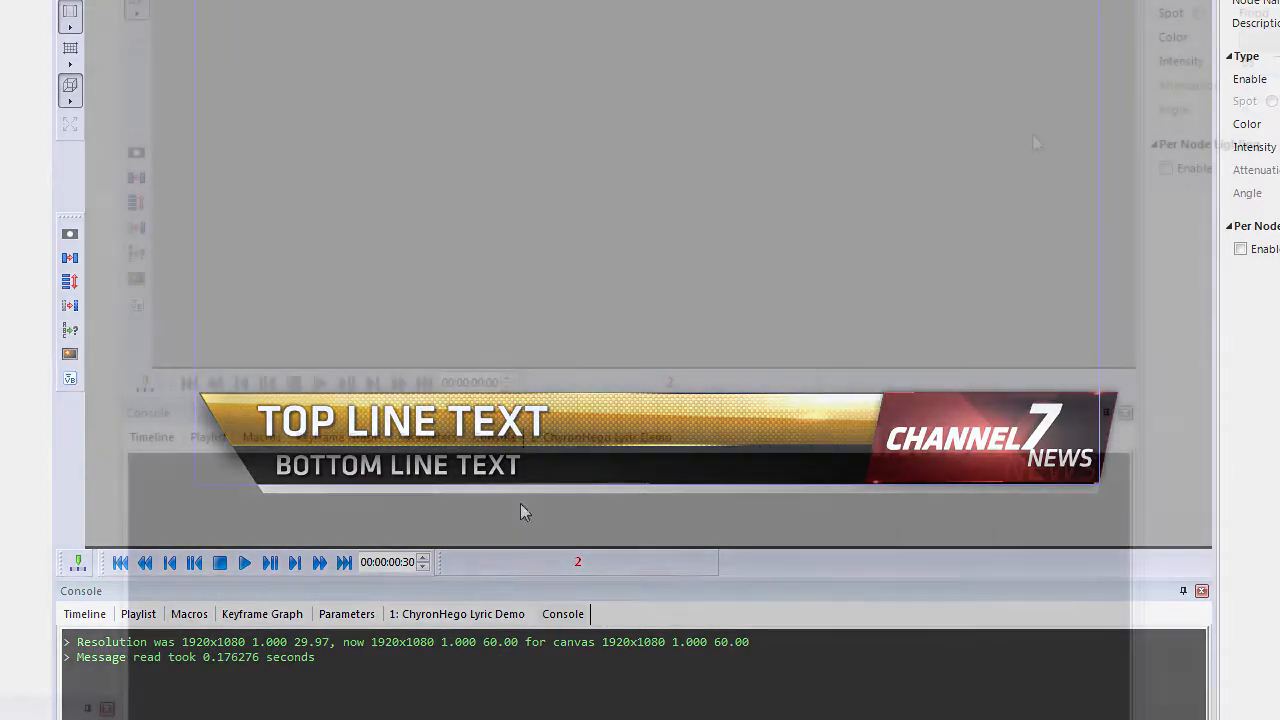
Clear the console and reload the Channel 7 News lower third to log its macro and read time.
{"action": "right_click", "coordinate": [528, 570]}
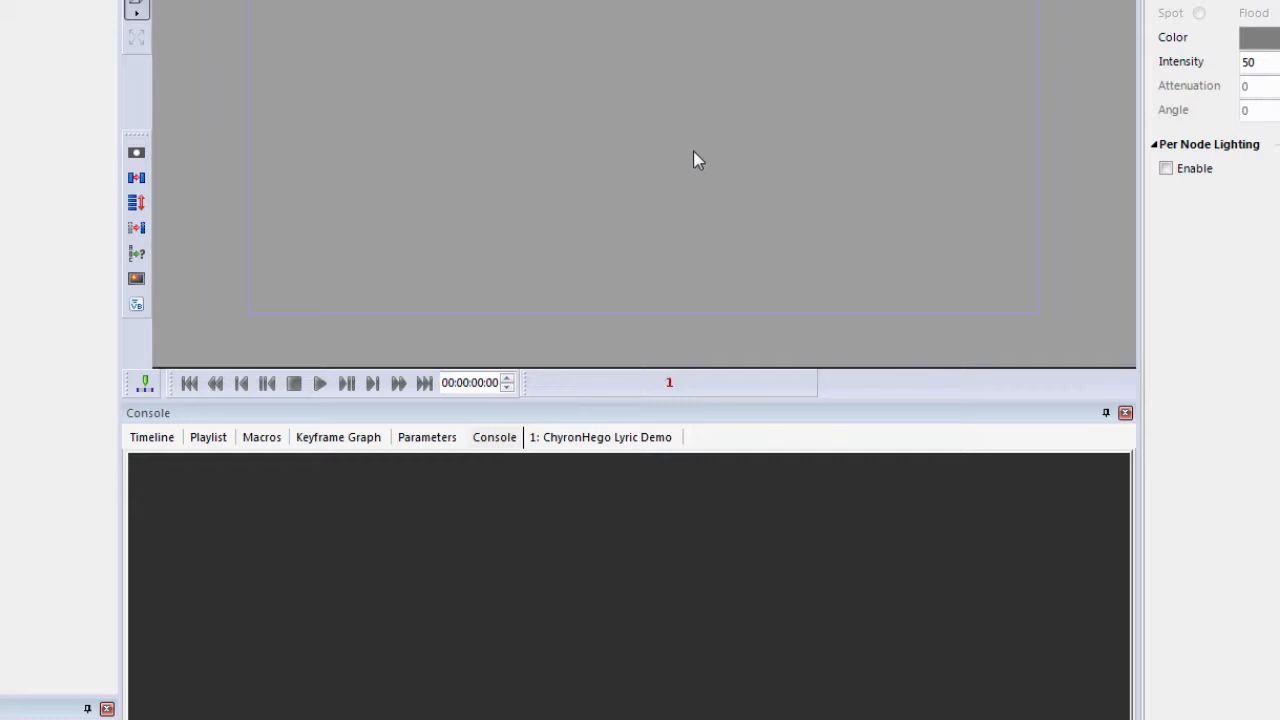
{"action": "left_click", "coordinate": [320, 382]}
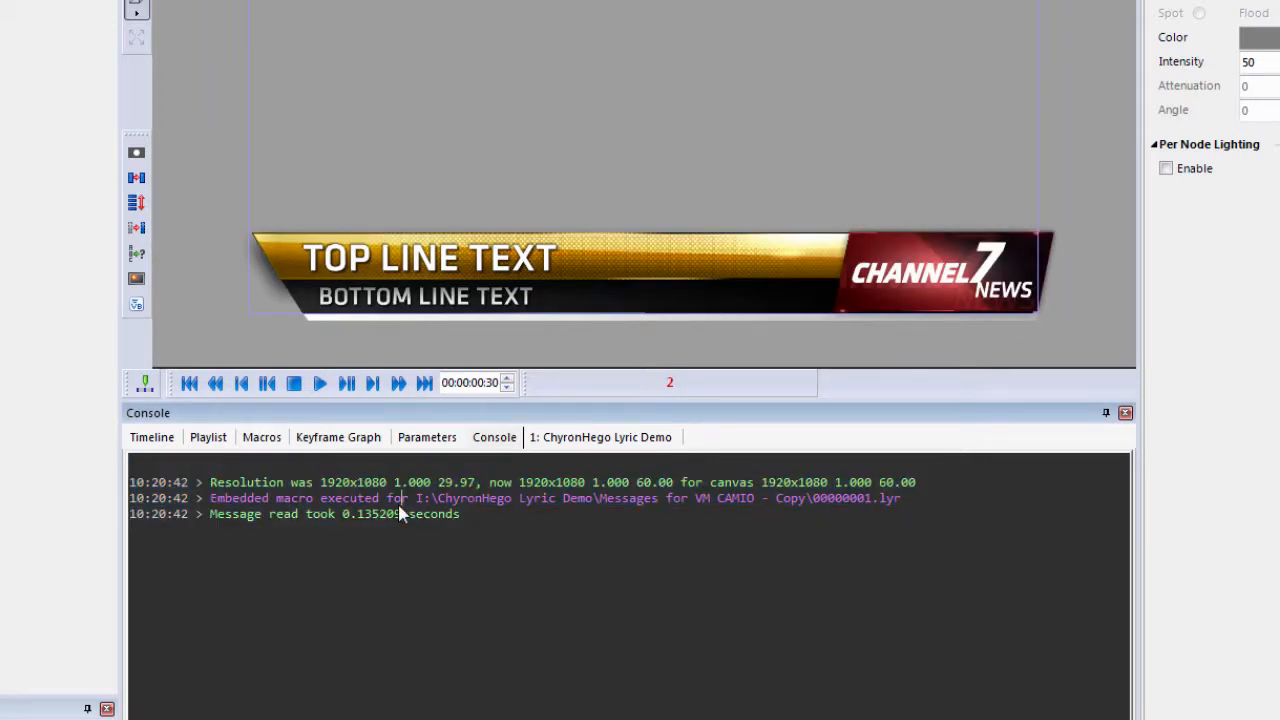
{"action": "mouse_move", "coordinate": [800, 148]}
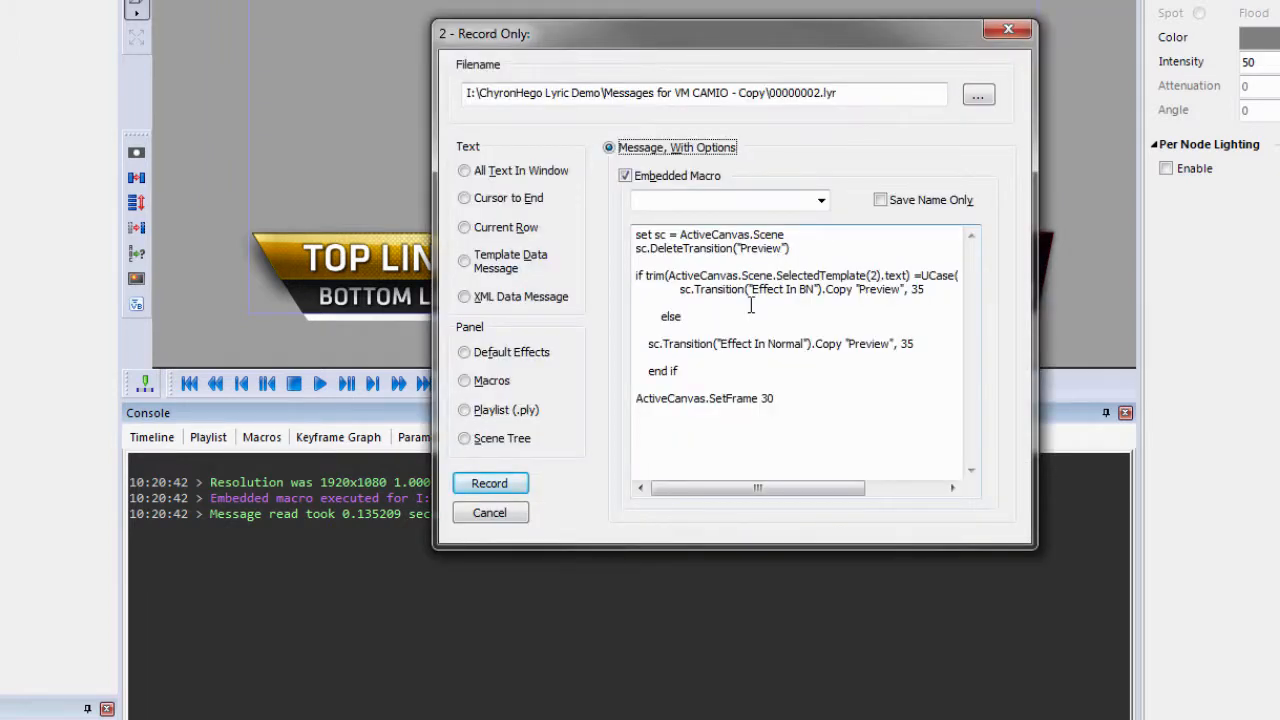
{"action": "left_click", "coordinate": [488, 482]}
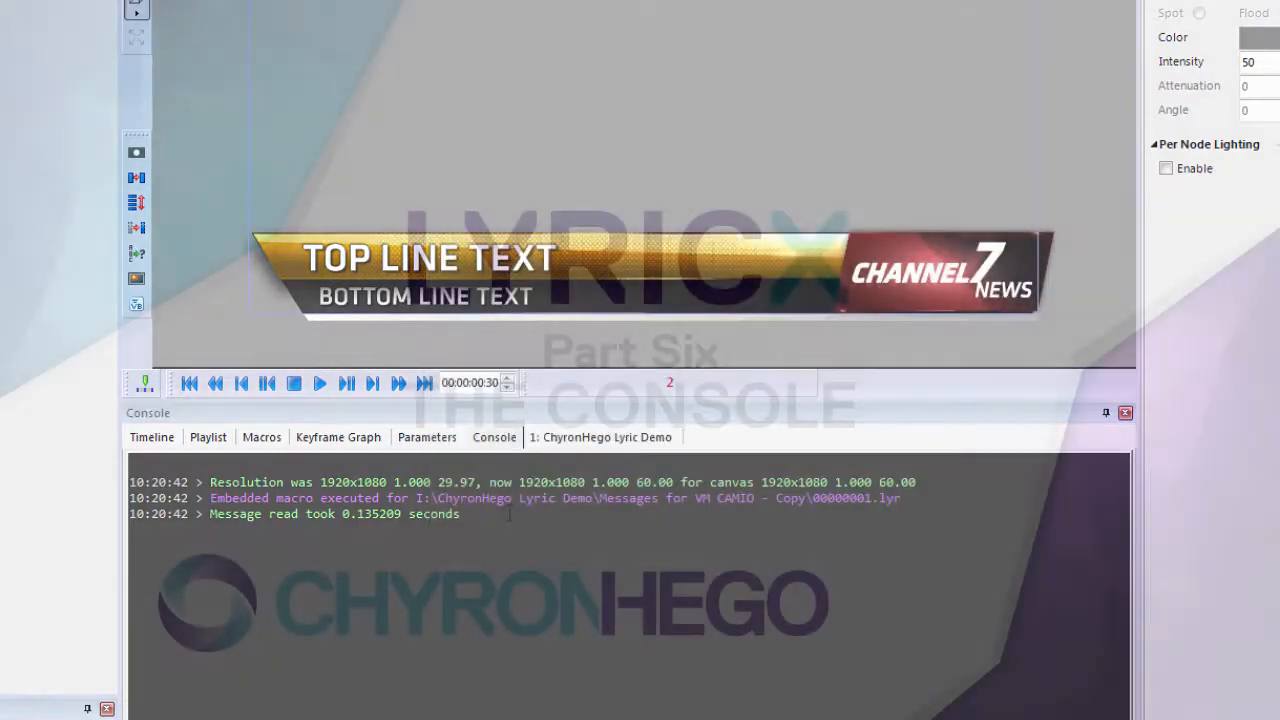